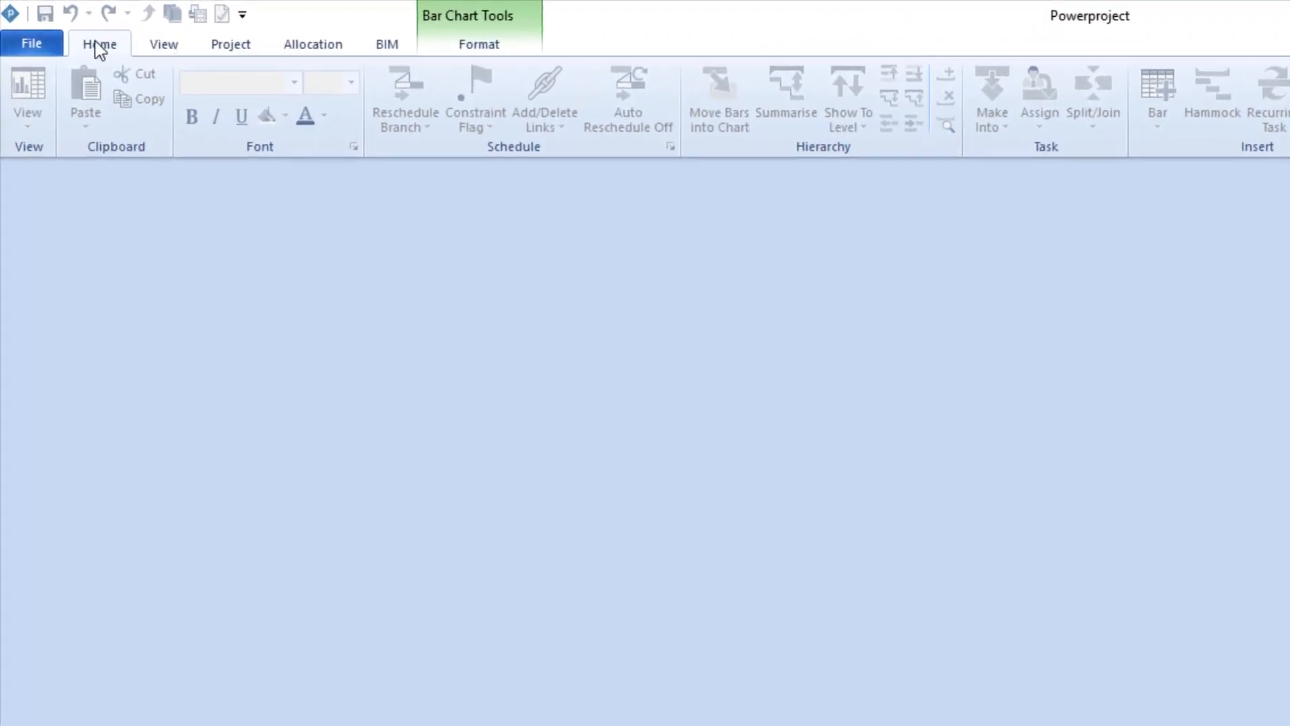
# Open the File backstage and show the Recent projects list.
pyautogui.click(230, 45)
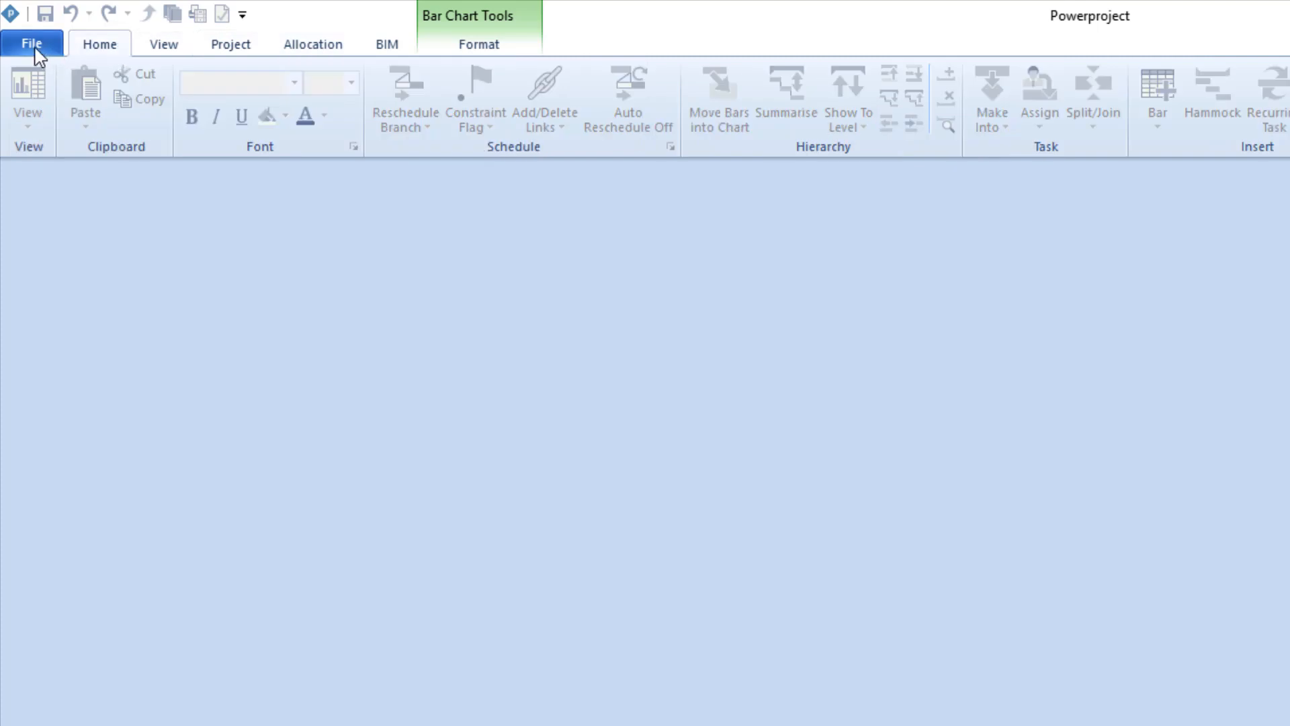
pyautogui.click(32, 43)
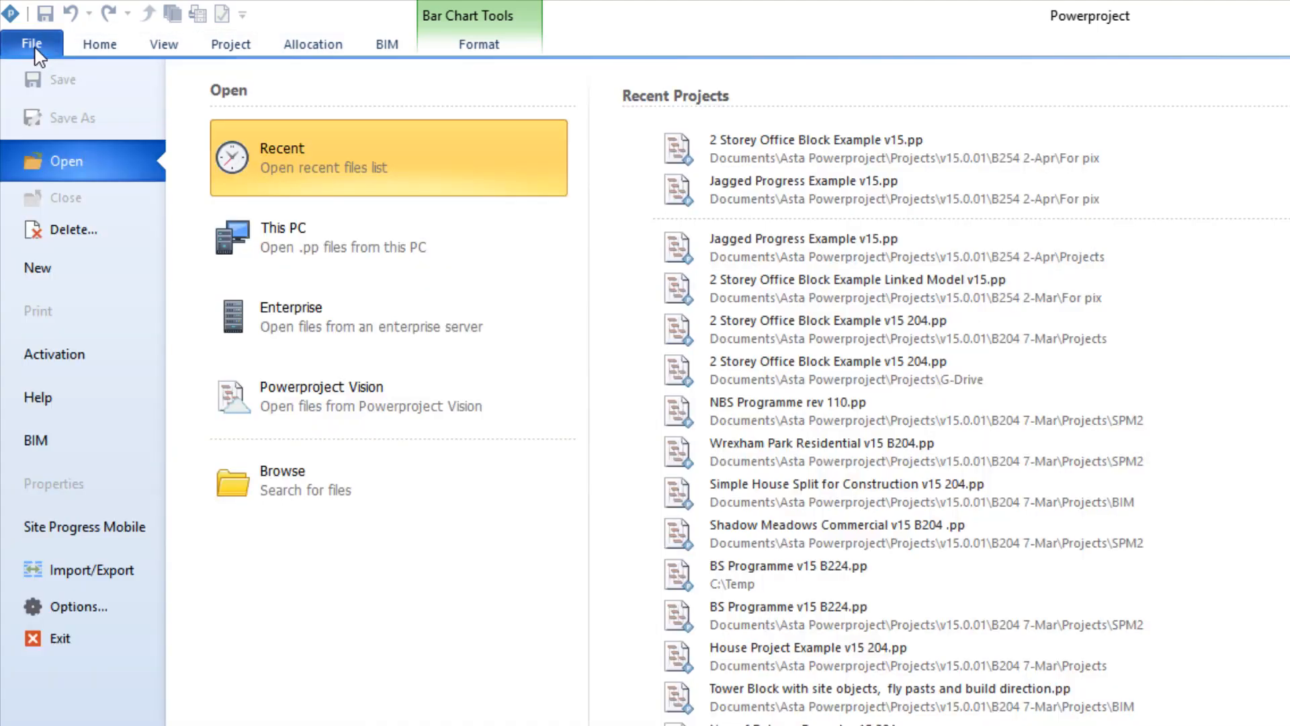
pyautogui.moveTo(78, 325)
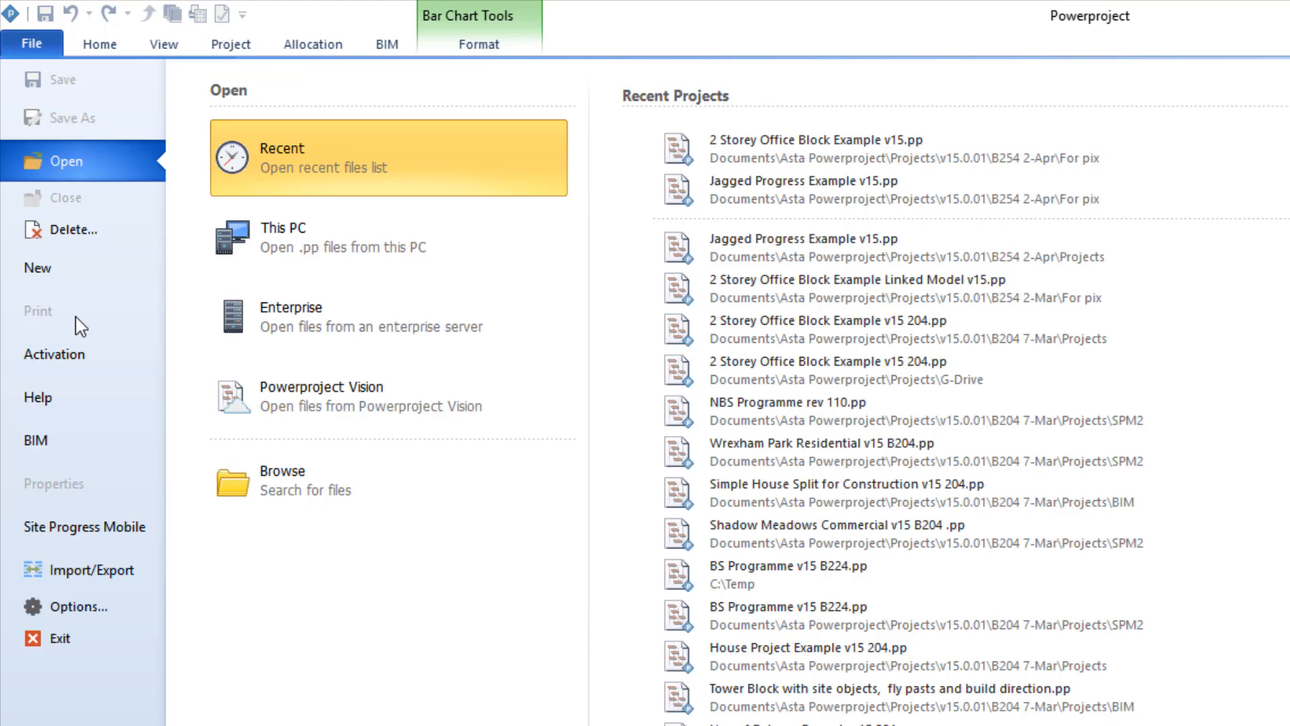
pyautogui.moveTo(487, 247)
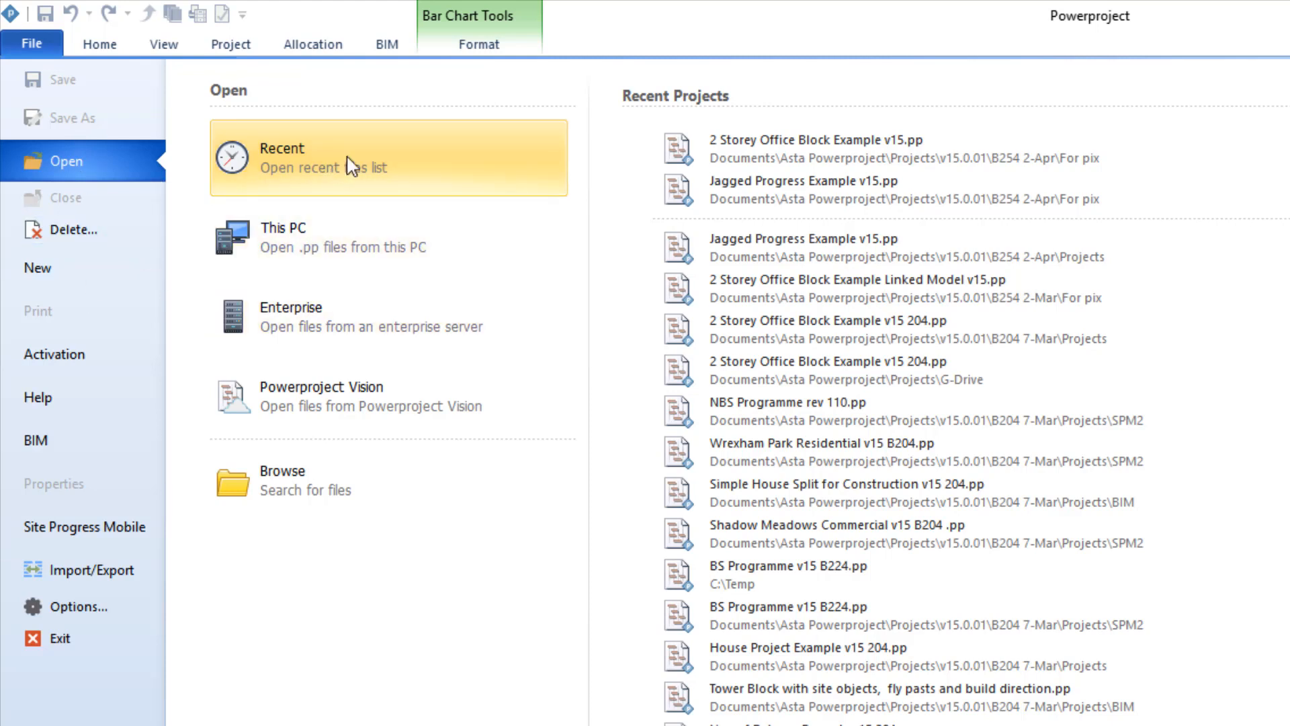
pyautogui.moveTo(333, 141)
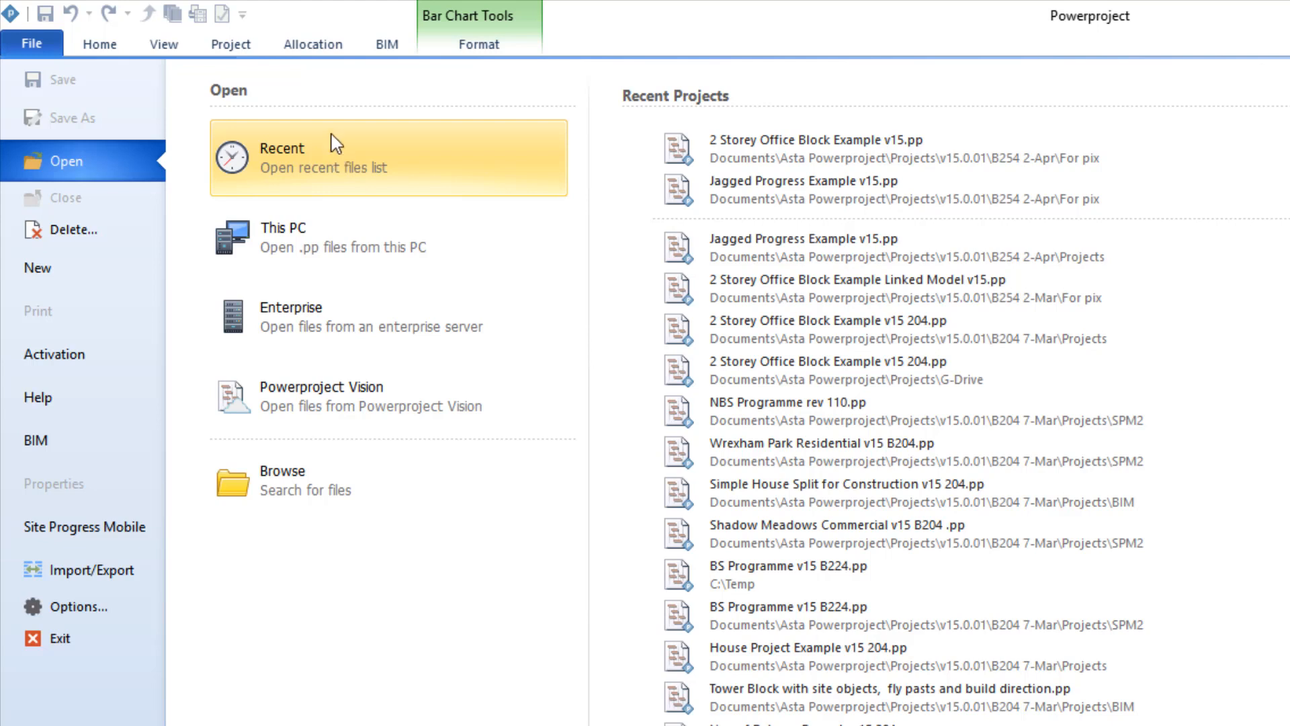
pyautogui.moveTo(321, 168)
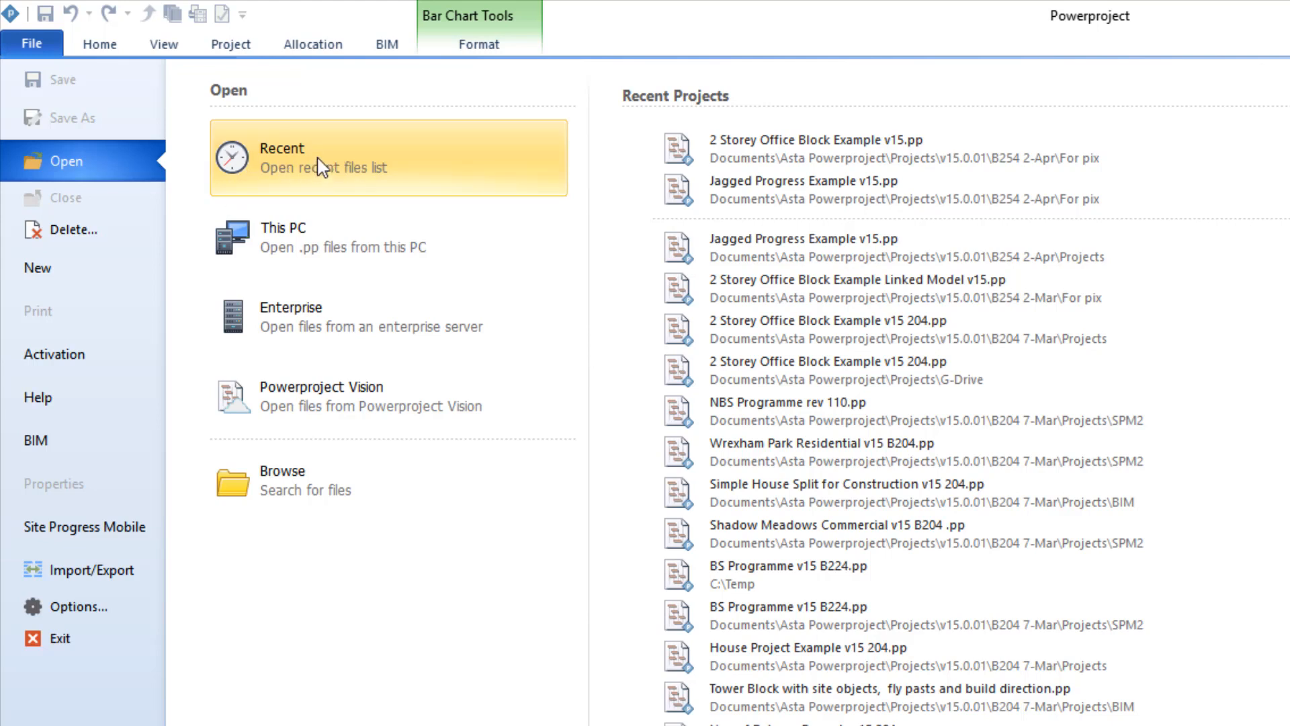
pyautogui.moveTo(60, 374)
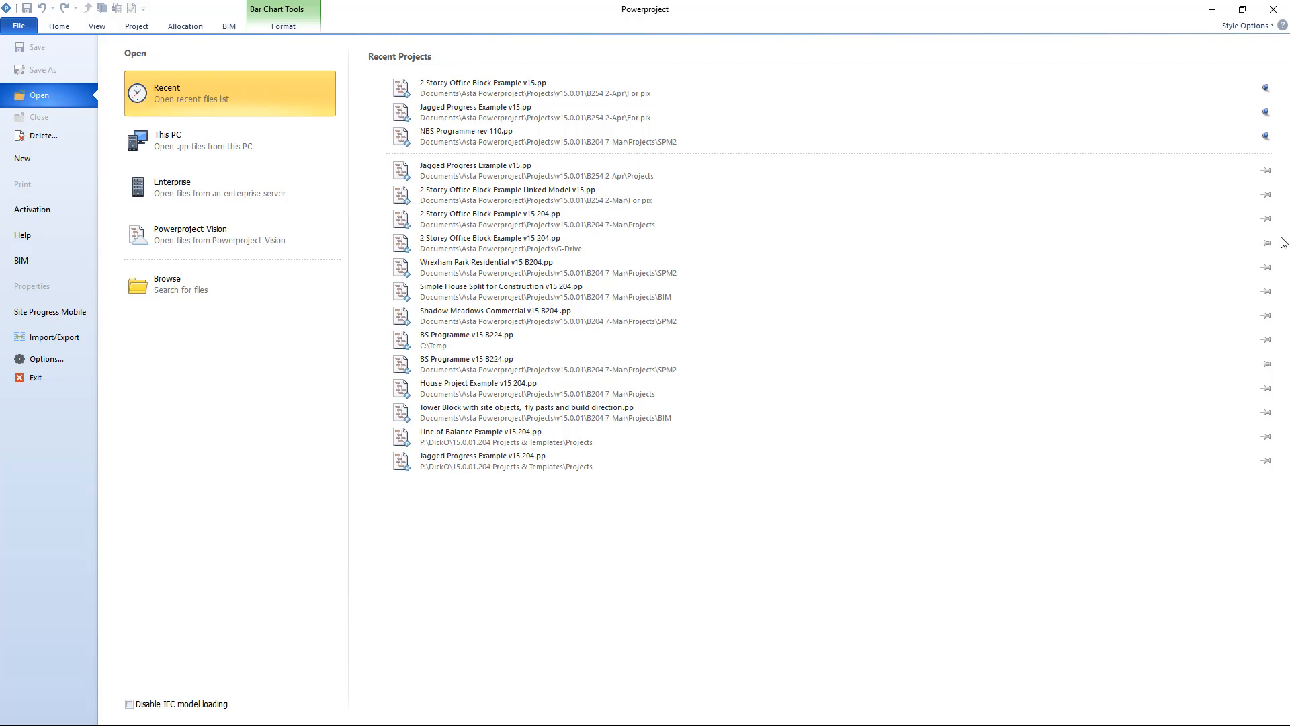
pyautogui.moveTo(1095, 140)
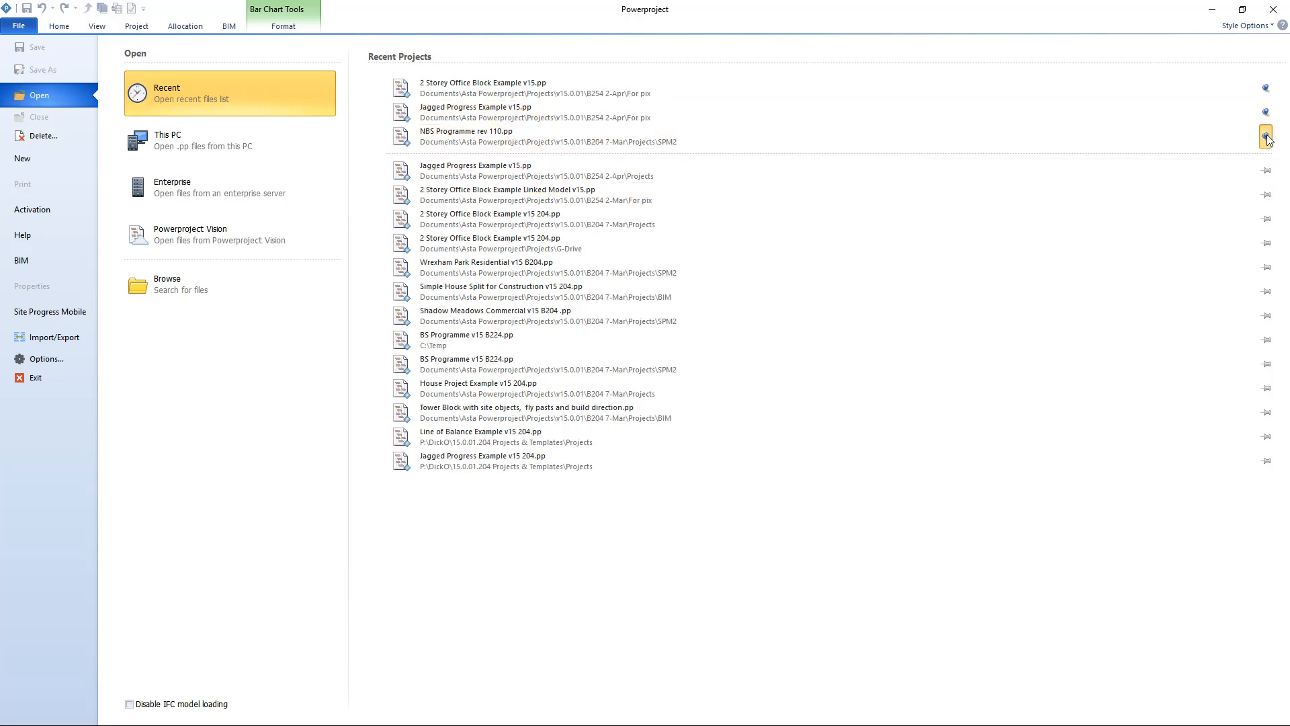
# Browse the local B254 2-Apr Projects folder under This PC.
pyautogui.click(201, 140)
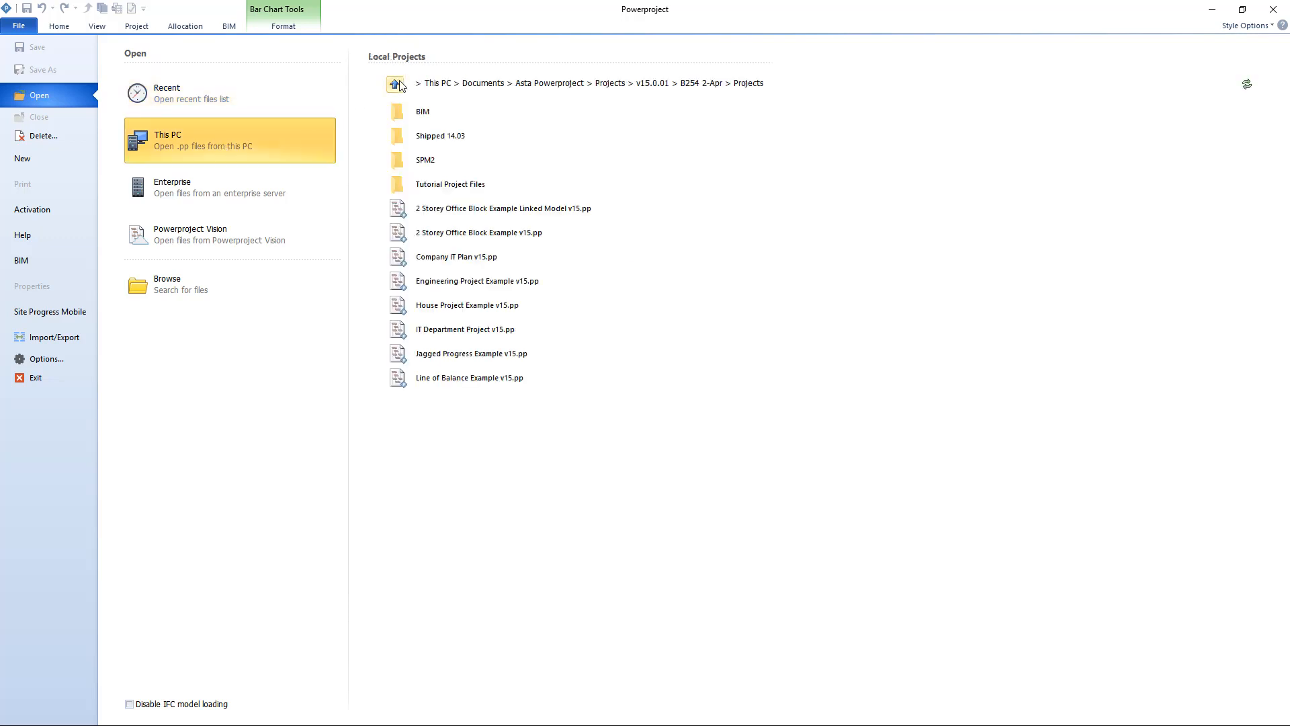
pyautogui.moveTo(409, 139)
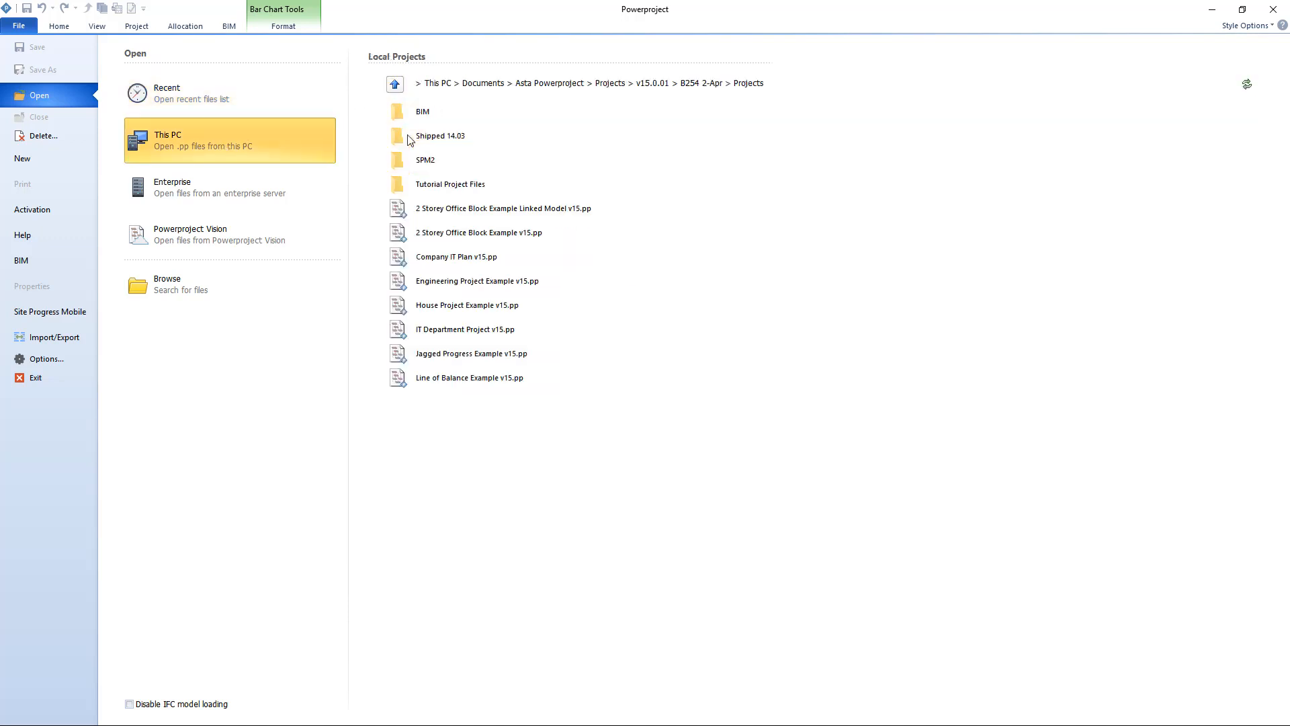
pyautogui.moveTo(187, 298)
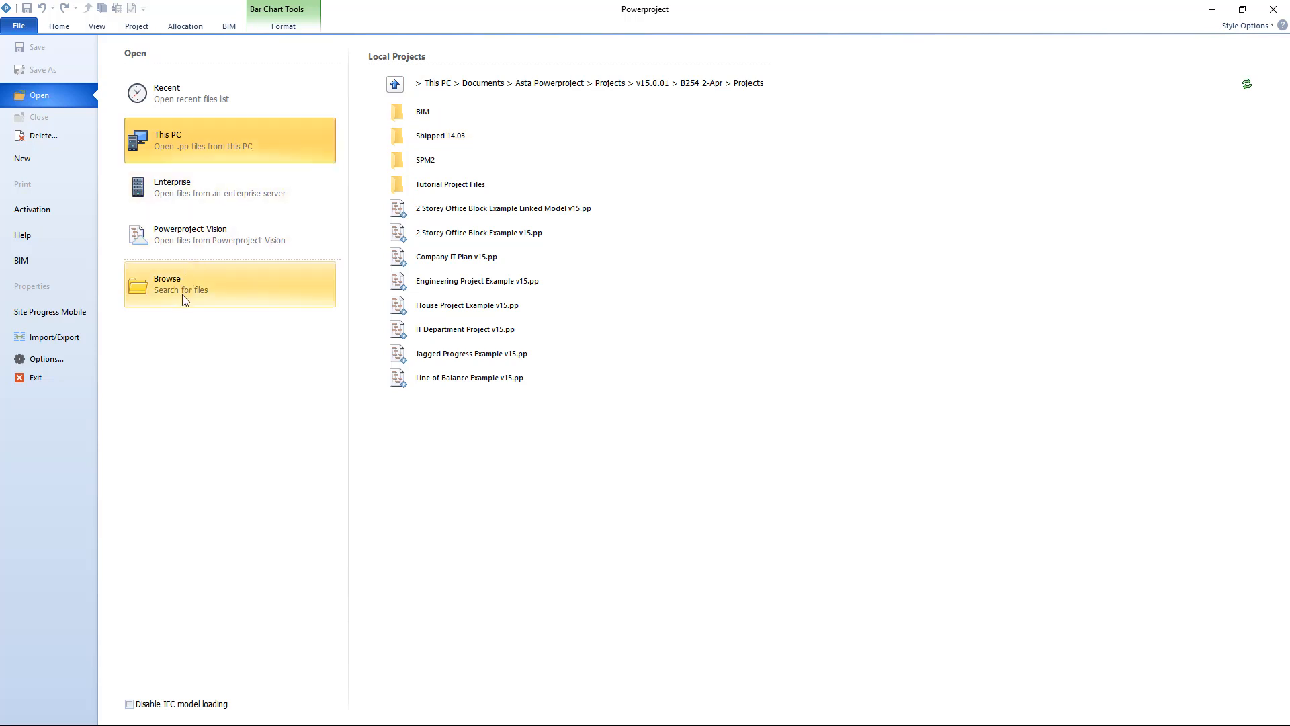
pyautogui.moveTo(200, 288)
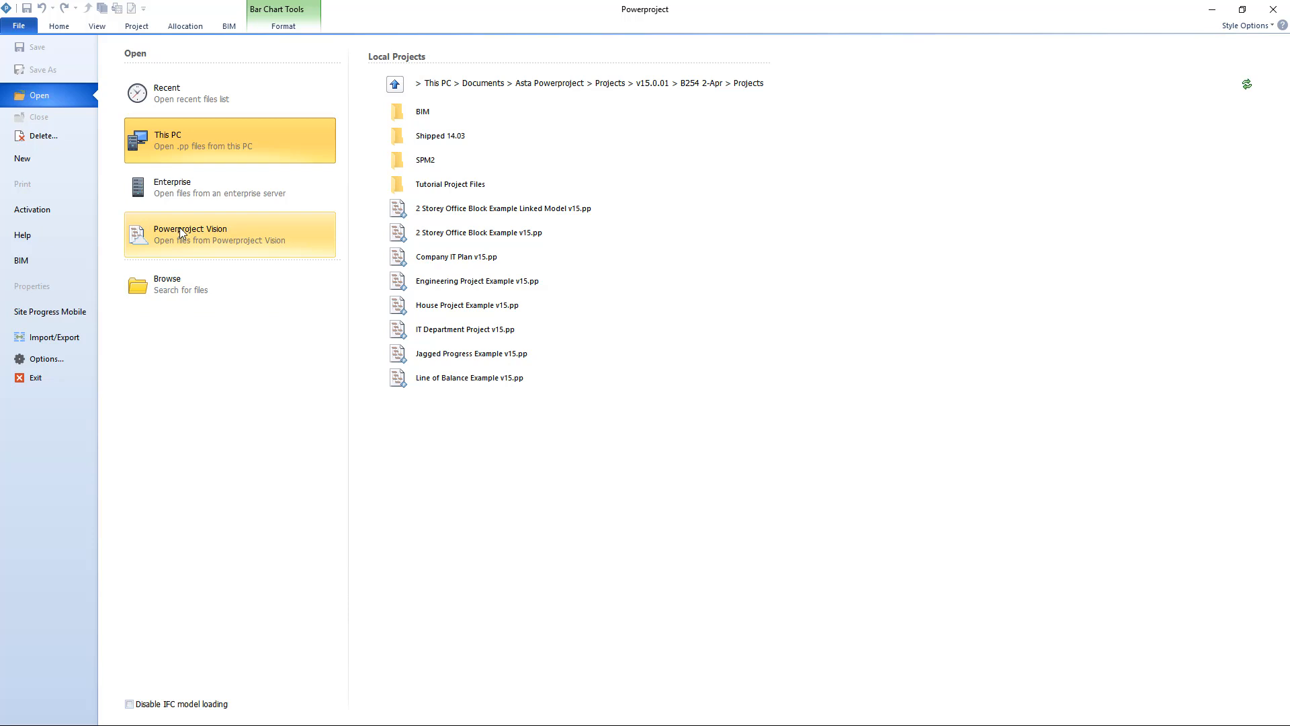
pyautogui.moveTo(253, 223)
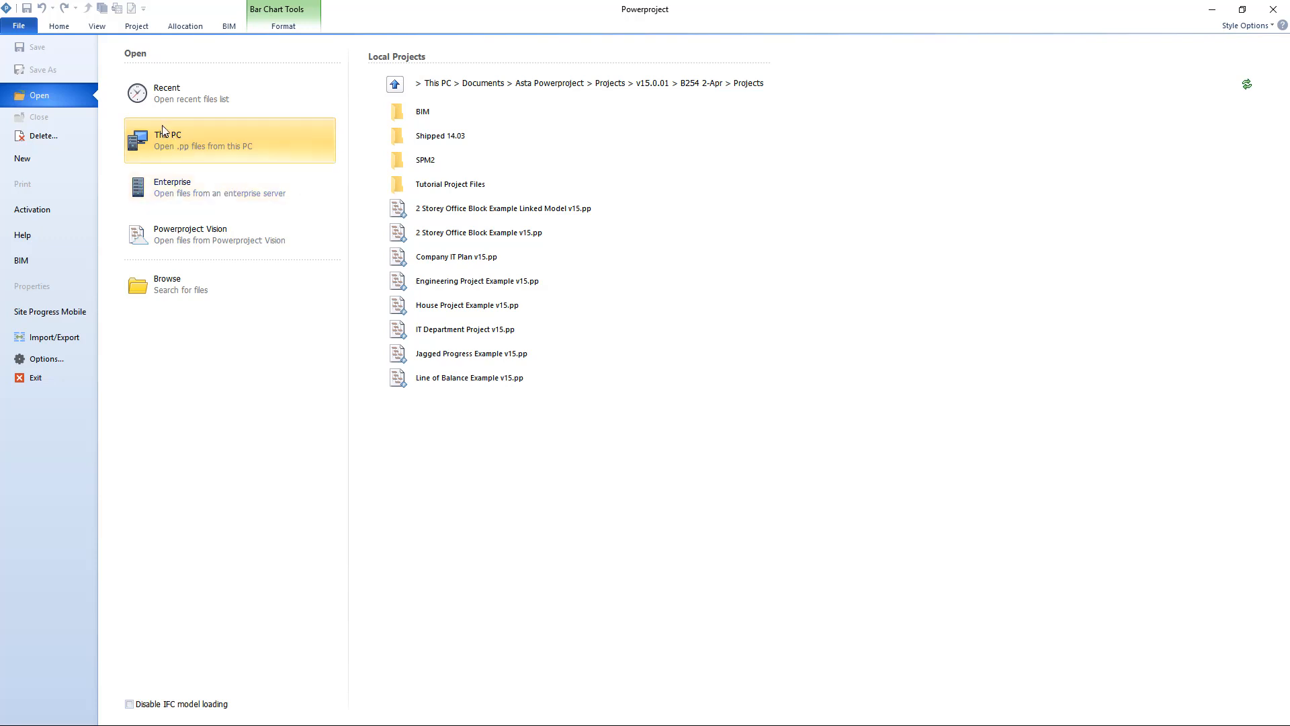
# Open '2 Storey Office Block Example v15.pp', then glance at the View and Home ribbon tabs.
pyautogui.click(167, 92)
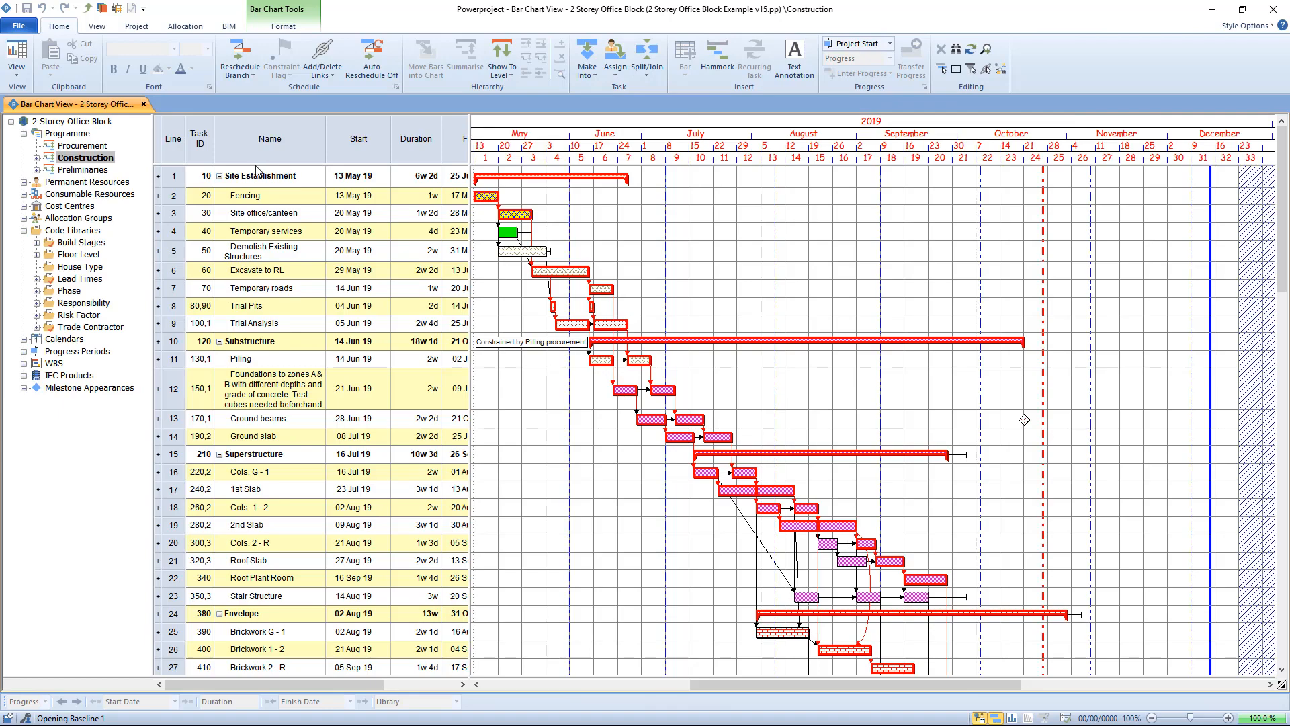
pyautogui.moveTo(121, 121)
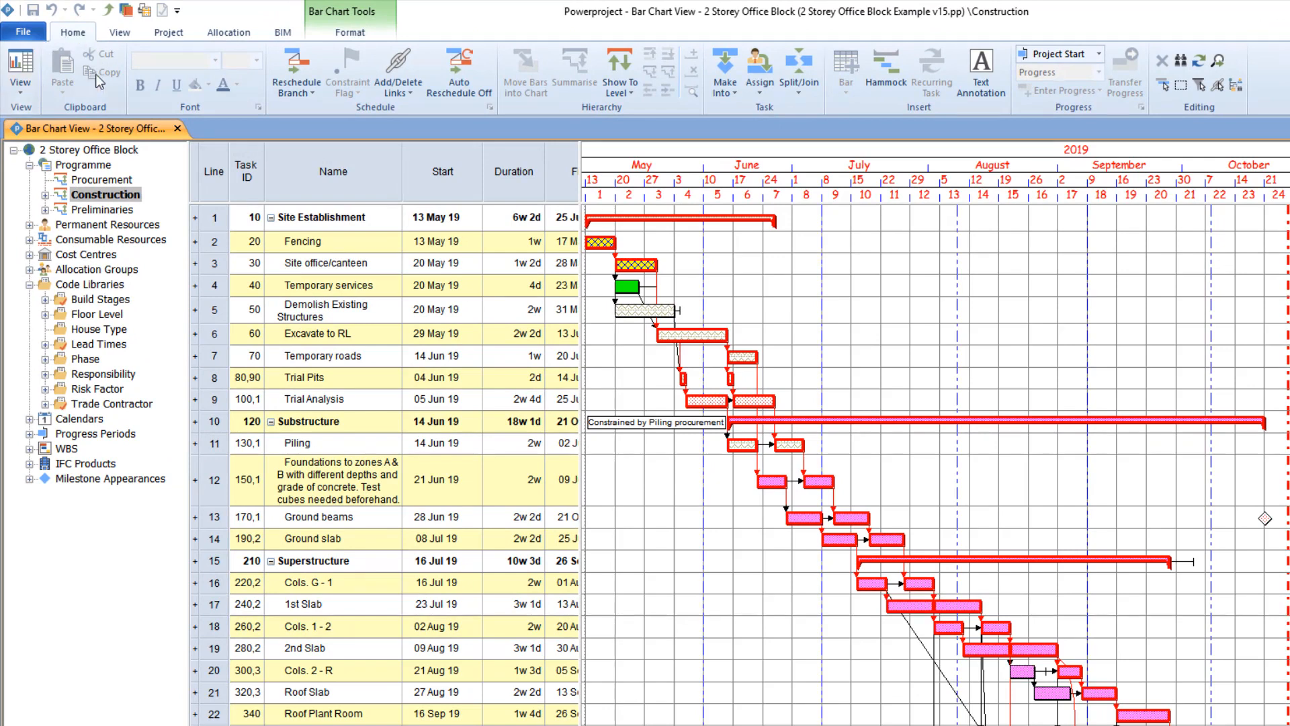
pyautogui.moveTo(296, 74)
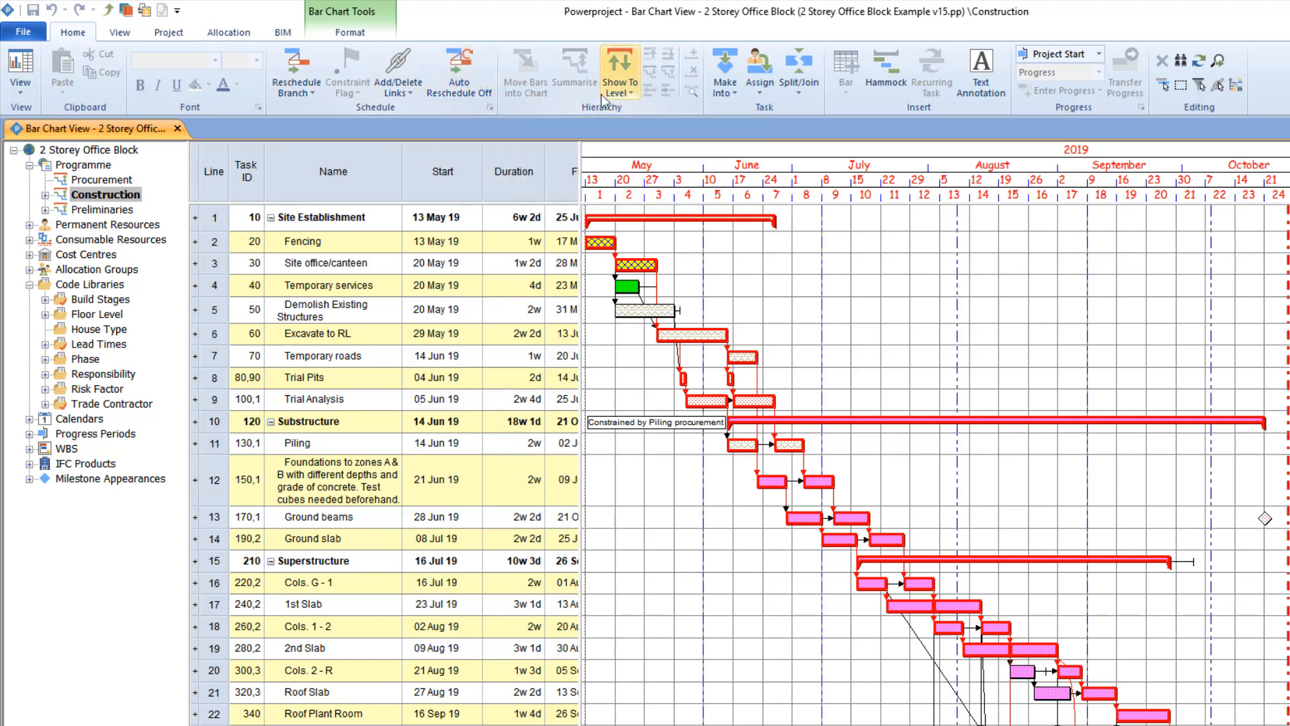
pyautogui.moveTo(1130, 67)
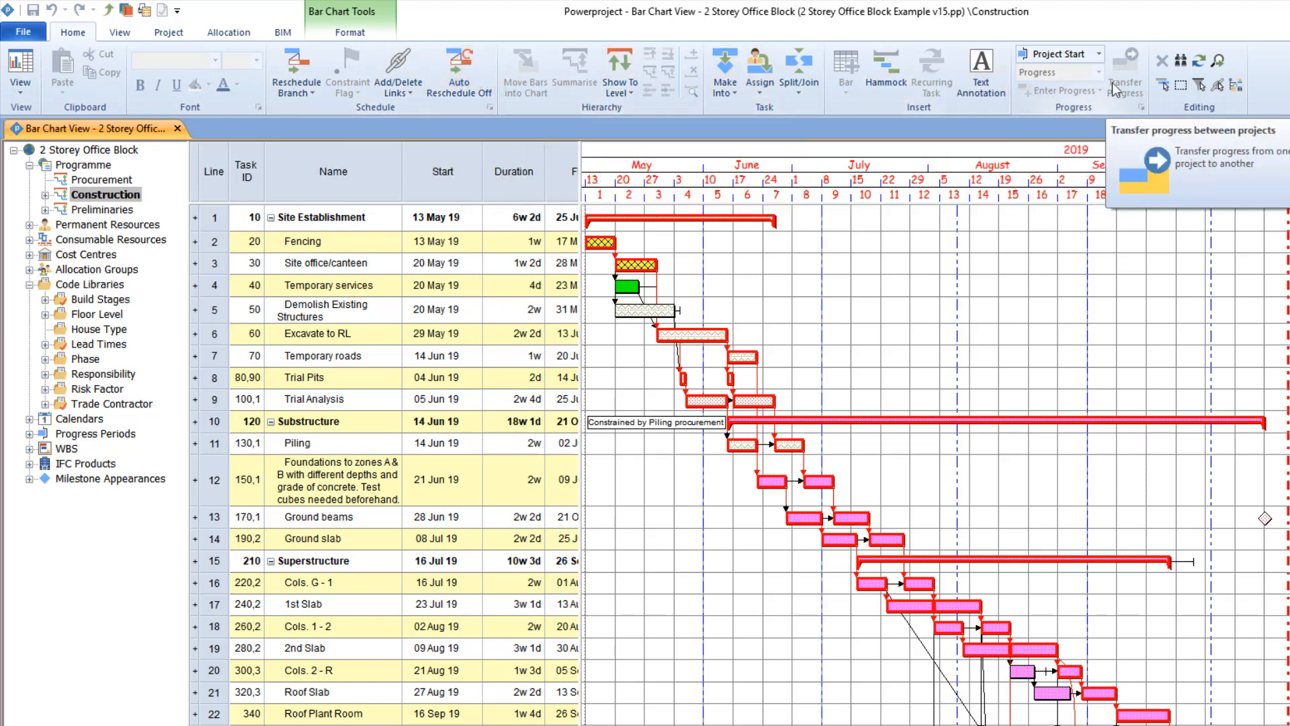
pyautogui.moveTo(1216, 85)
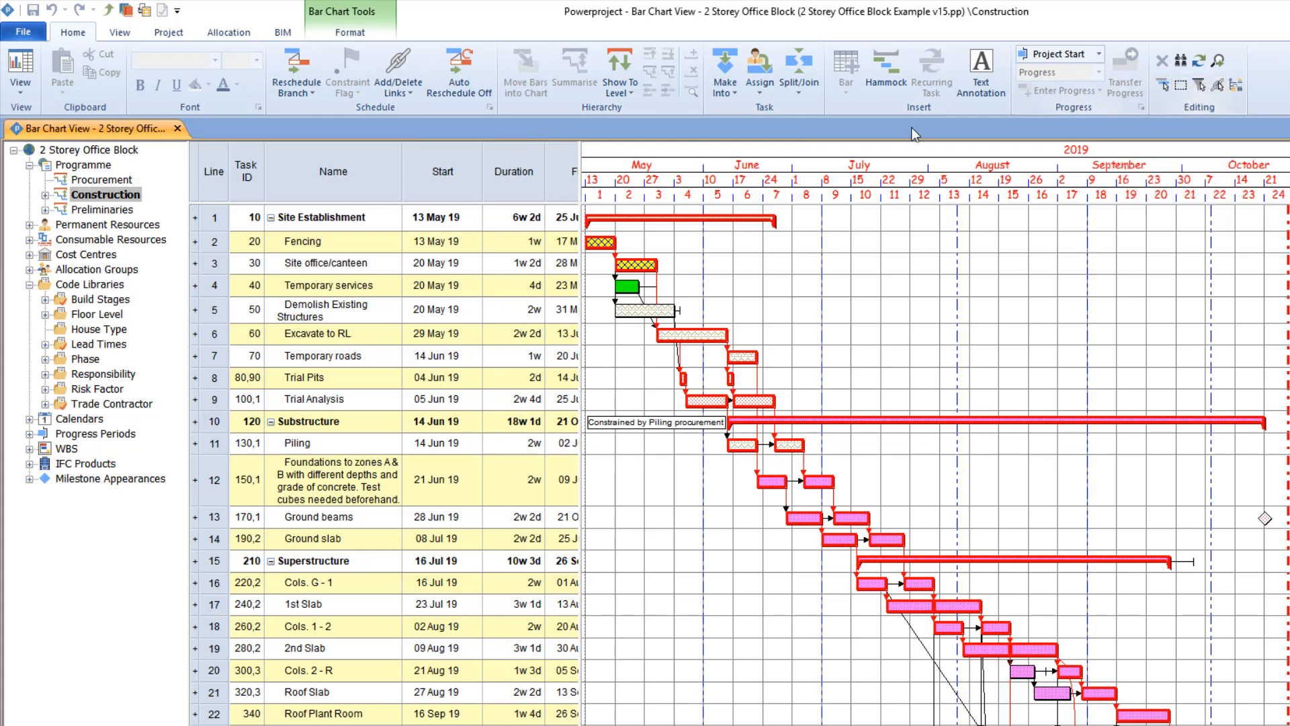
pyautogui.click(119, 32)
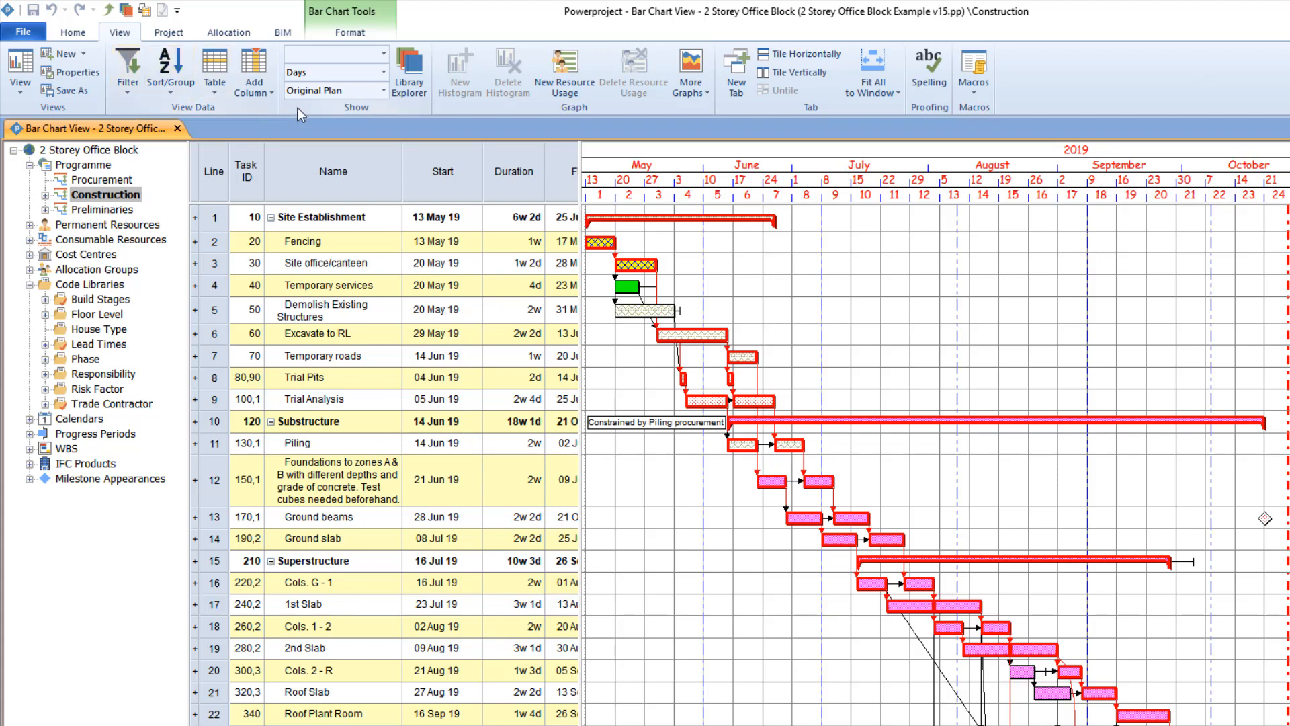
pyautogui.click(73, 32)
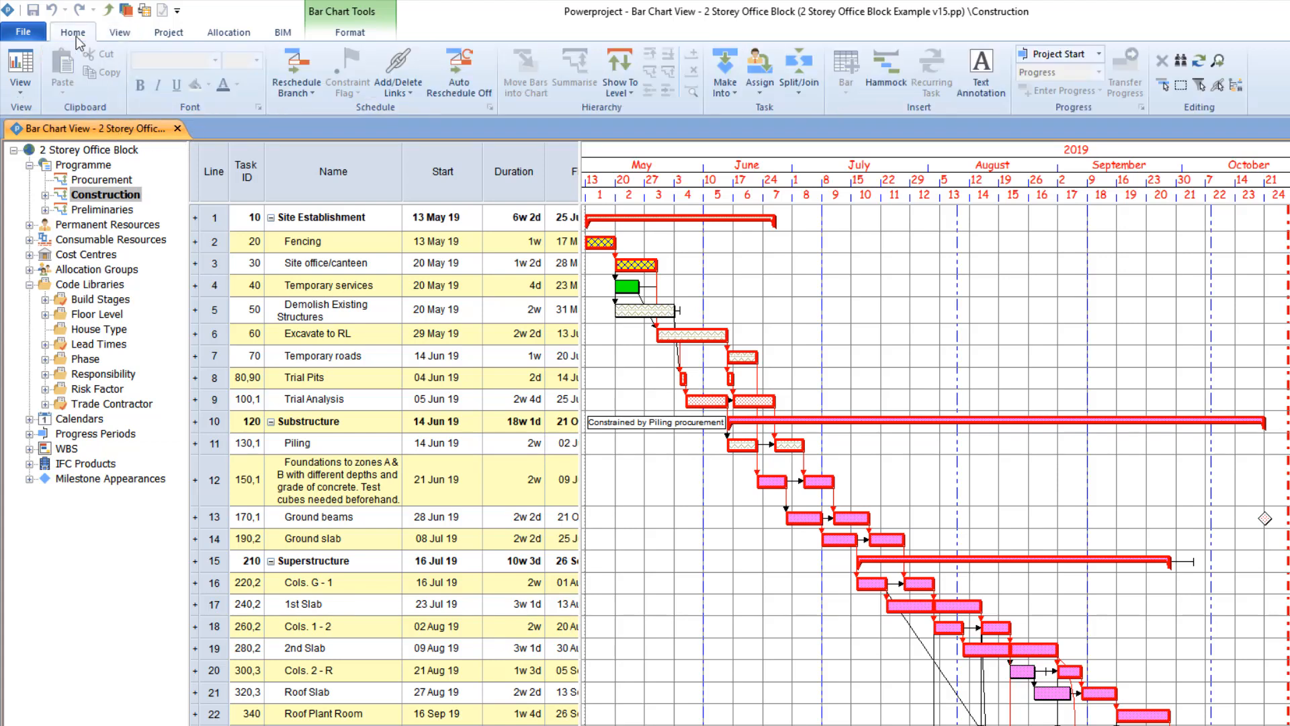